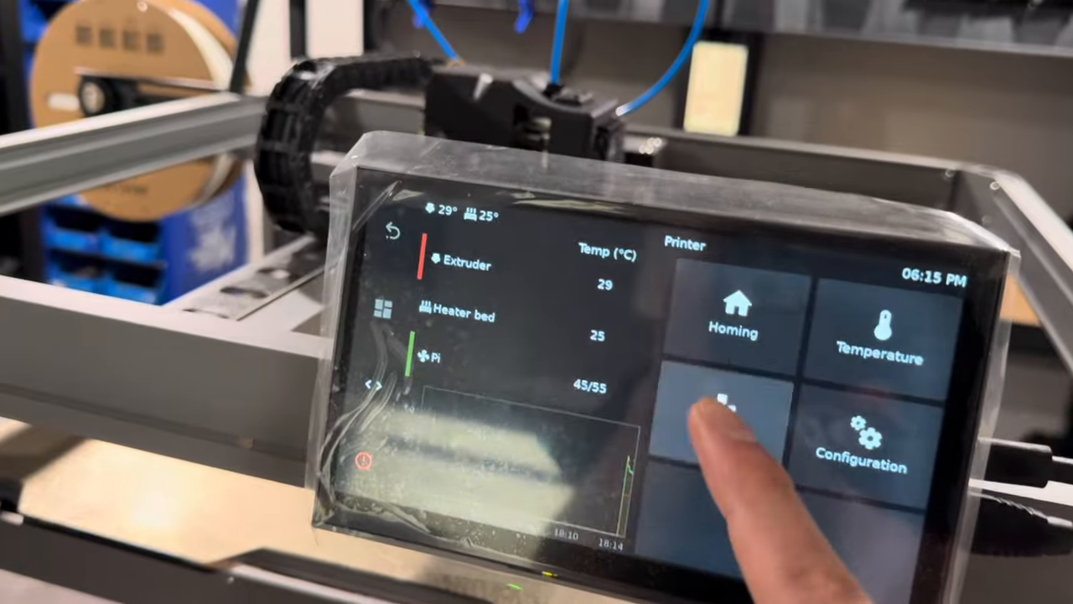
- Browse KlipperScreen's Settings and Icon Theme options, then open the boot SD card's network_config.txt
{"action": "left_click", "coordinate": [729, 419]}
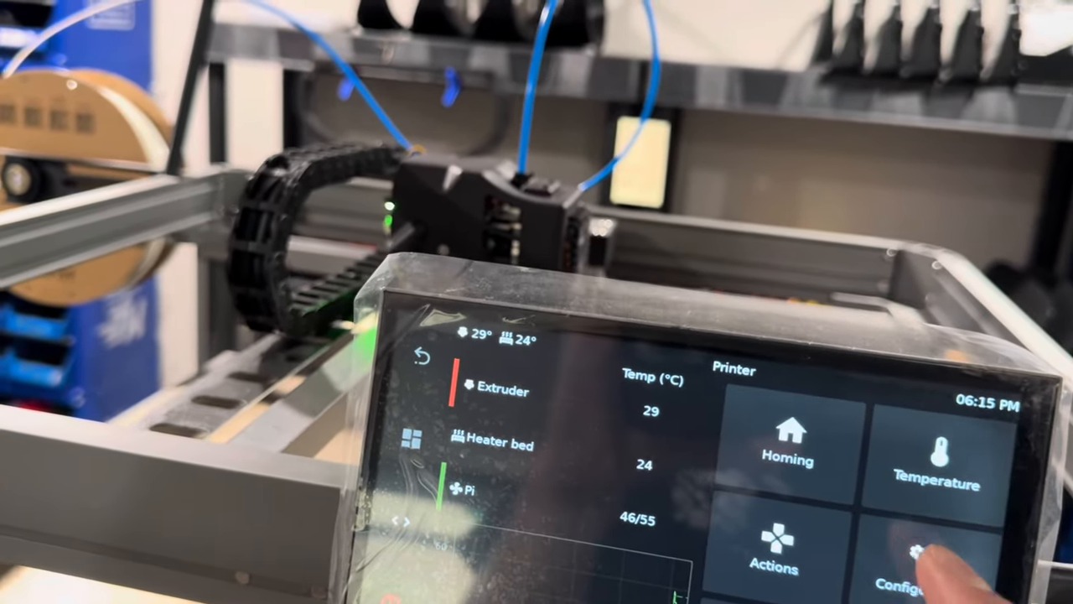
{"action": "left_click", "coordinate": [922, 554]}
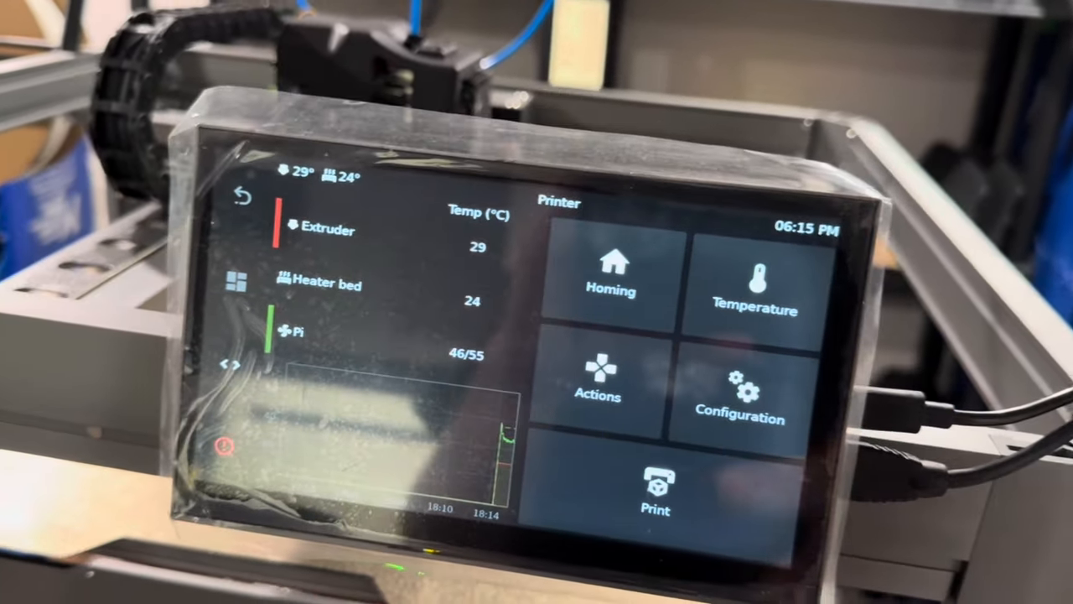
{"action": "left_click", "coordinate": [740, 402]}
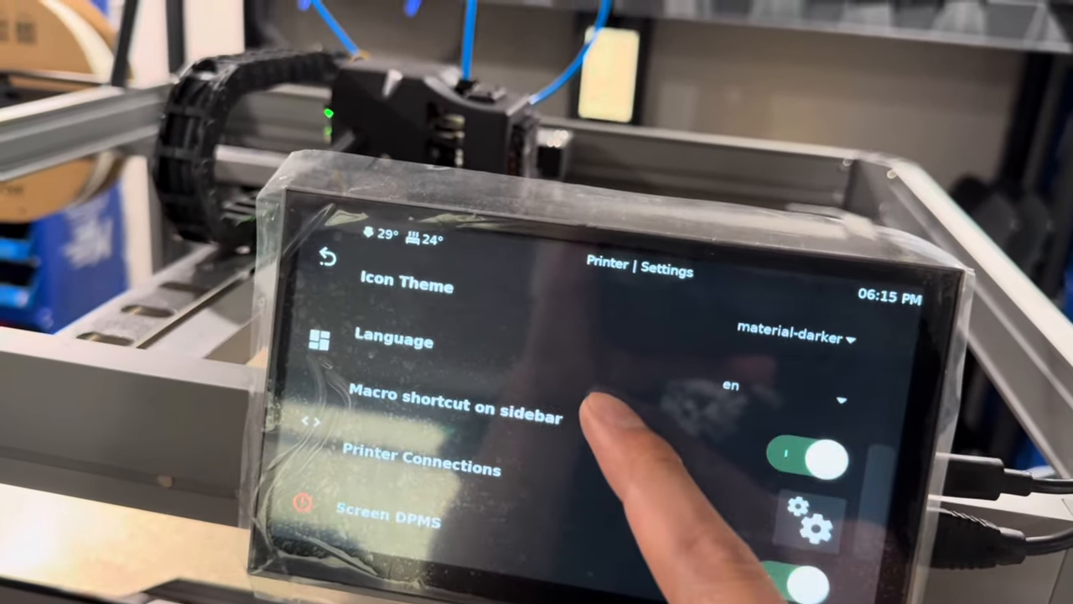
{"action": "left_click", "coordinate": [792, 340]}
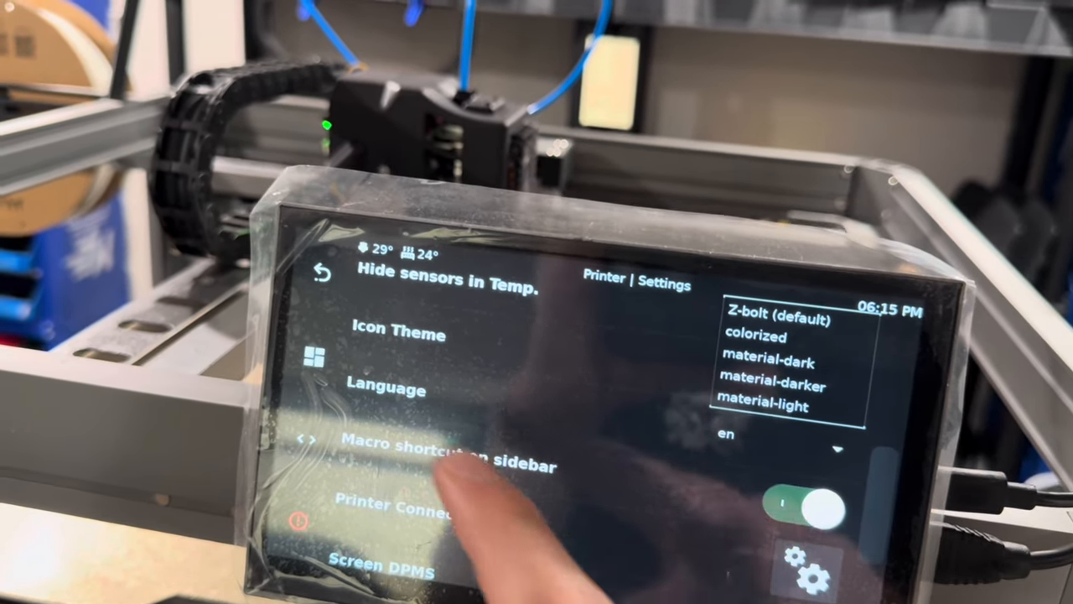
{"action": "left_click", "coordinate": [771, 385]}
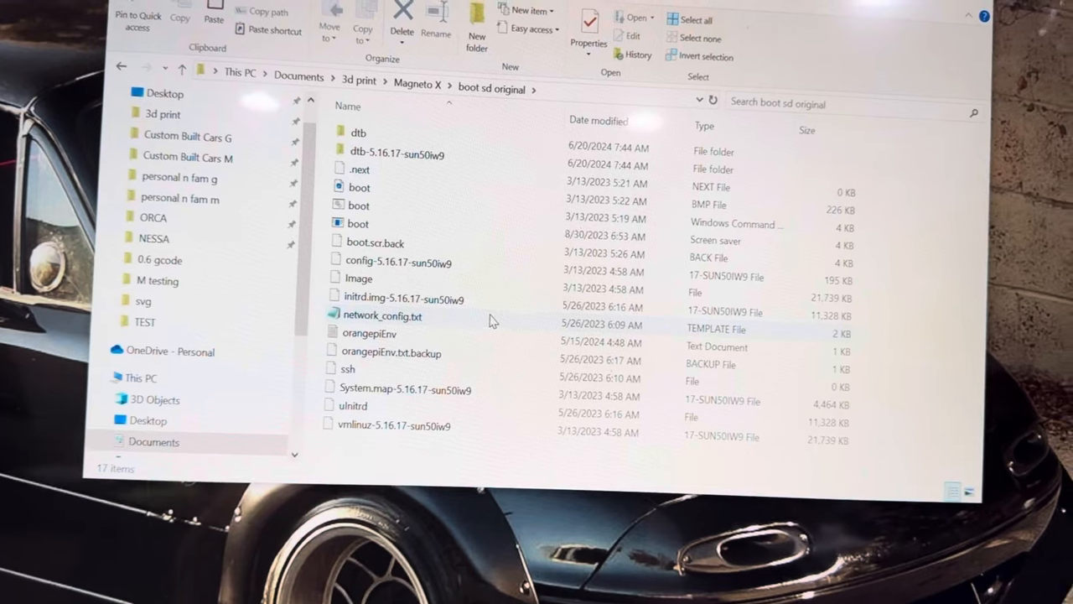
{"action": "double_click", "coordinate": [382, 315]}
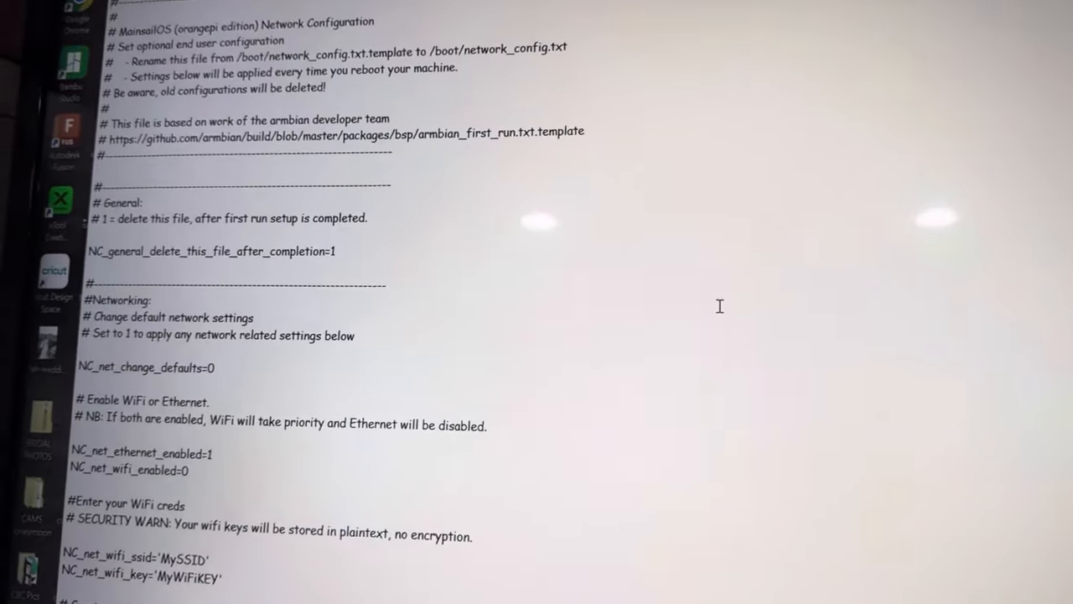
{"action": "scroll", "scroll_direction": "down", "scroll_amount": 3}
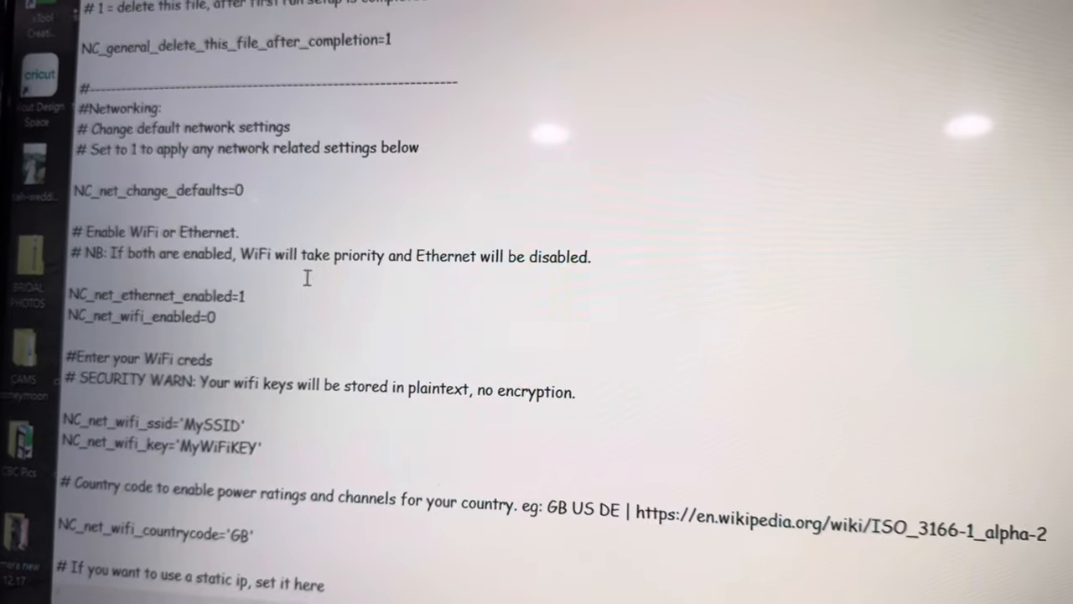
{"action": "scroll", "scroll_direction": "down", "scroll_amount": 3}
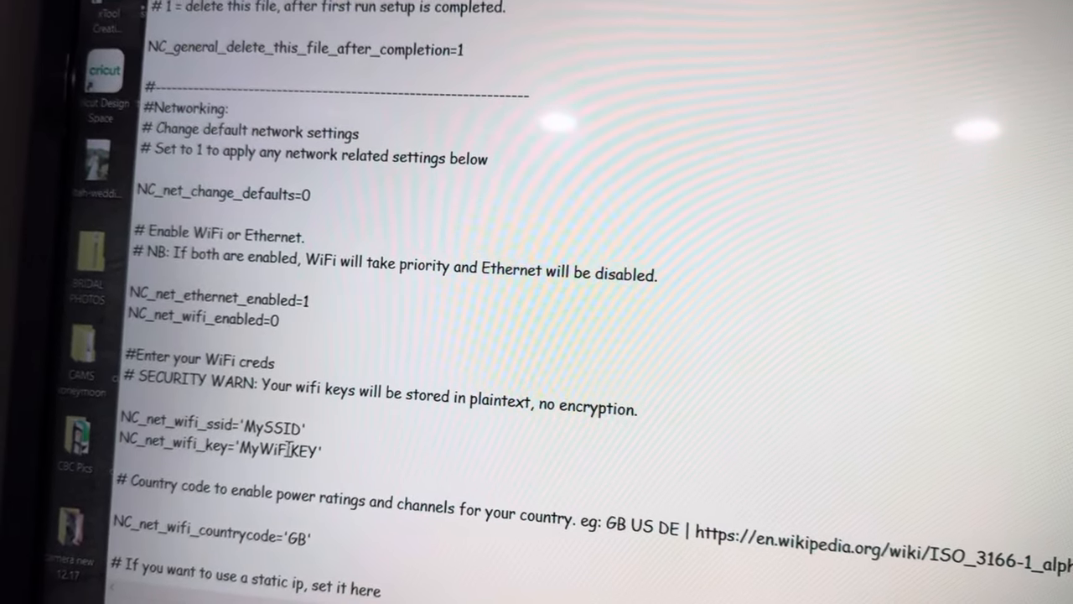
{"action": "scroll", "scroll_direction": "down", "scroll_amount": 3}
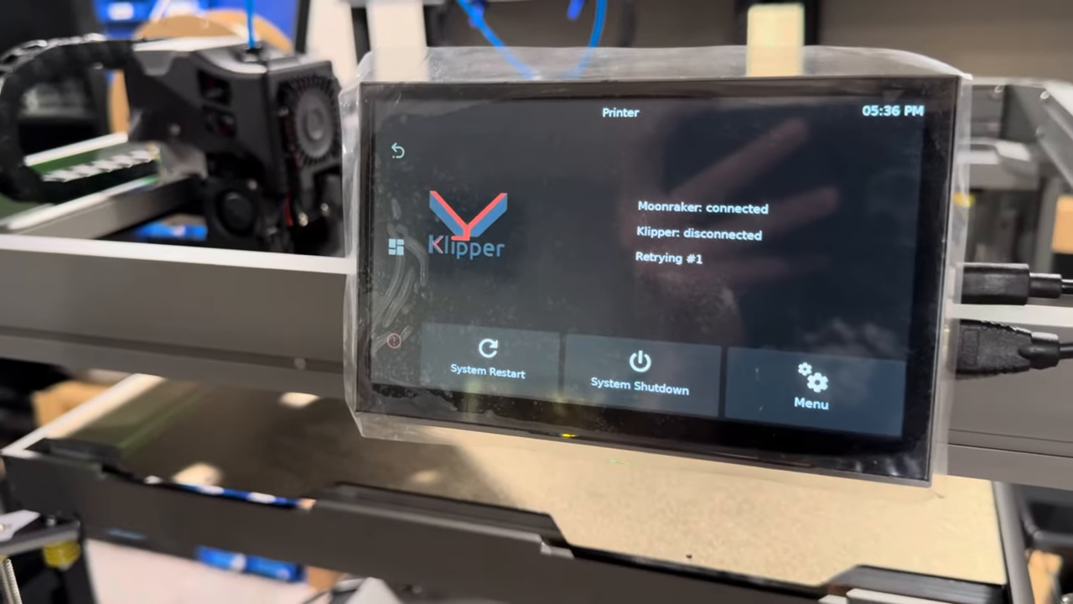
- Choose System Restart on the Klipper disconnected screen and confirm the reboot with Continue
{"action": "left_click", "coordinate": [487, 373]}
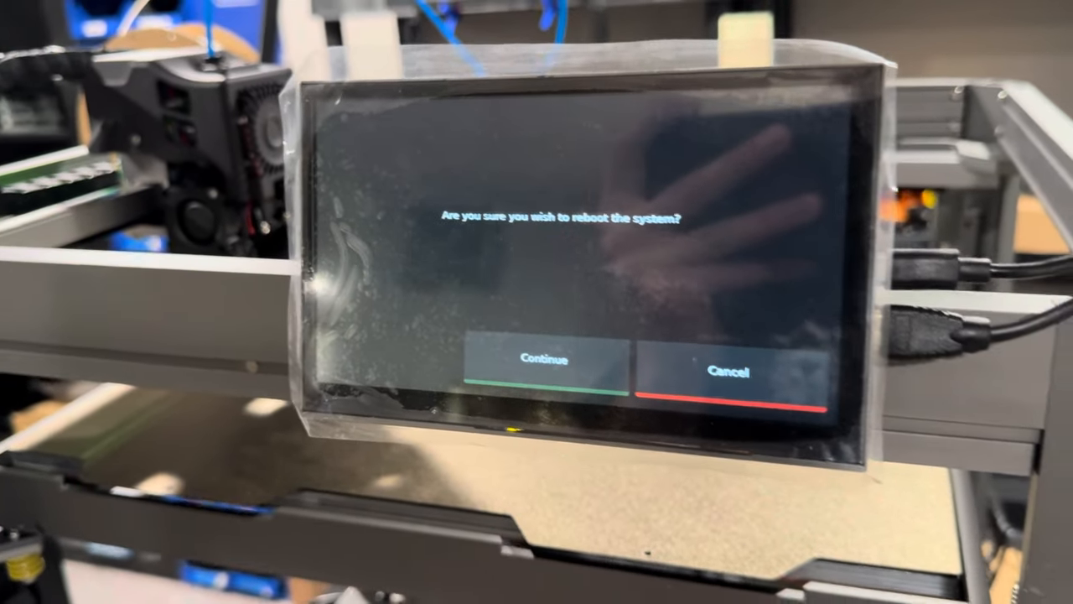
{"action": "left_click", "coordinate": [543, 359]}
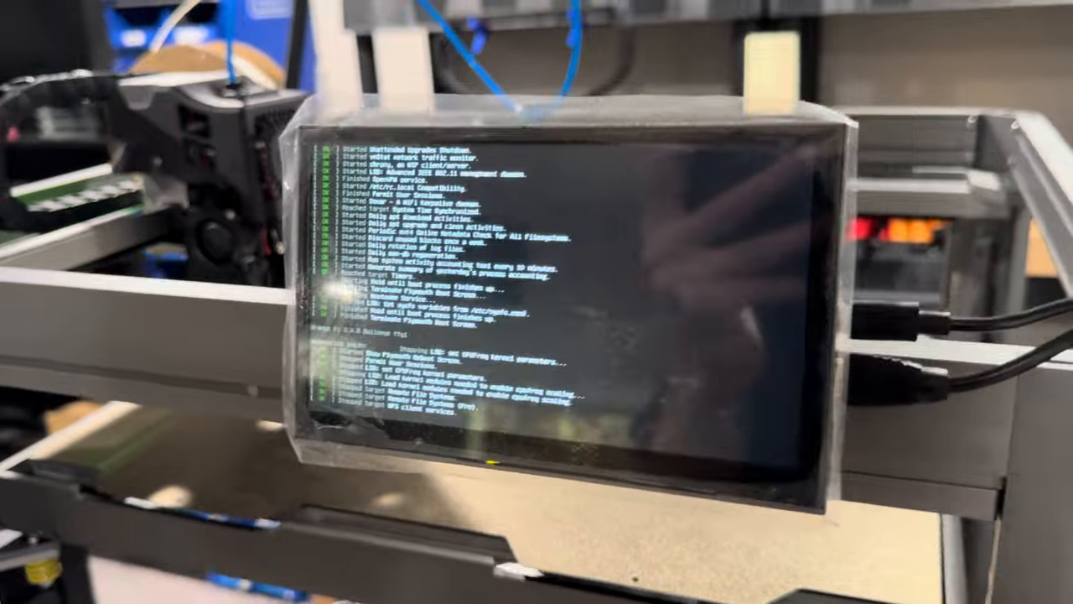